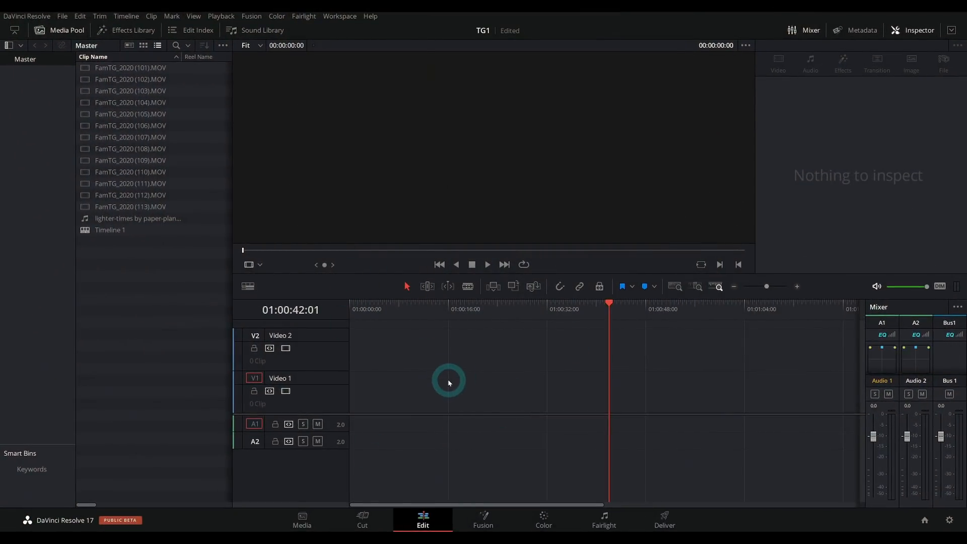
# Show Media Pool clips as thumbnails, preview FamTG_2020 (113).MOV, and add a Food bin under Master
pyautogui.click(143, 44)
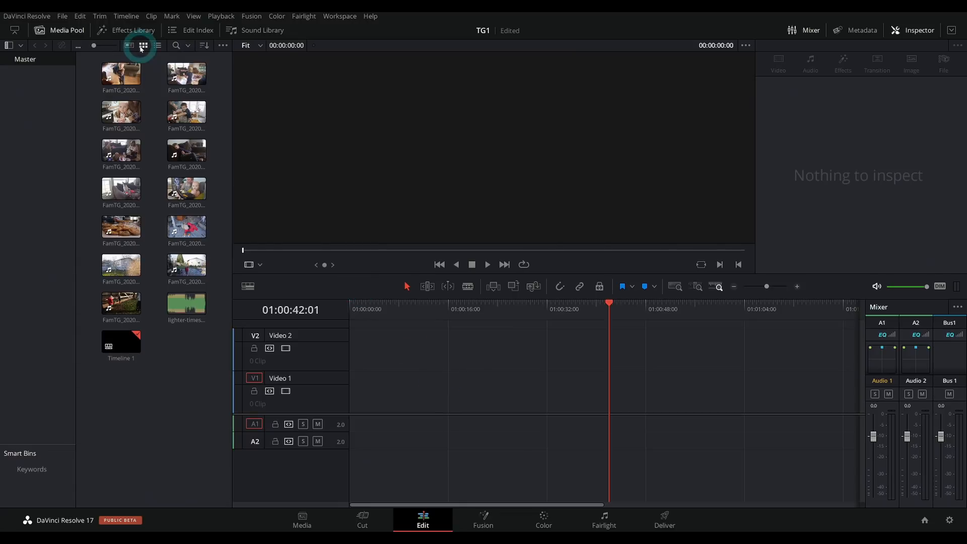
pyautogui.click(186, 192)
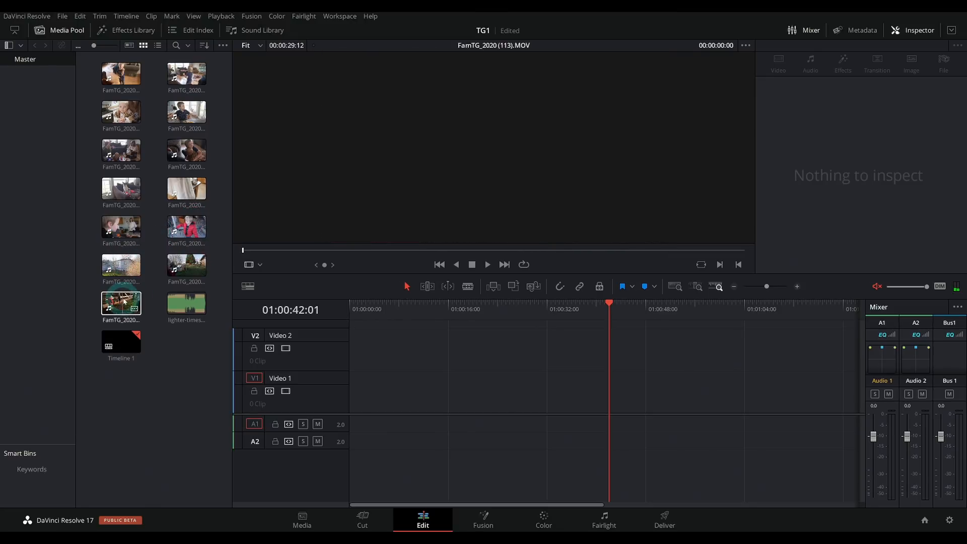
pyautogui.click(186, 112)
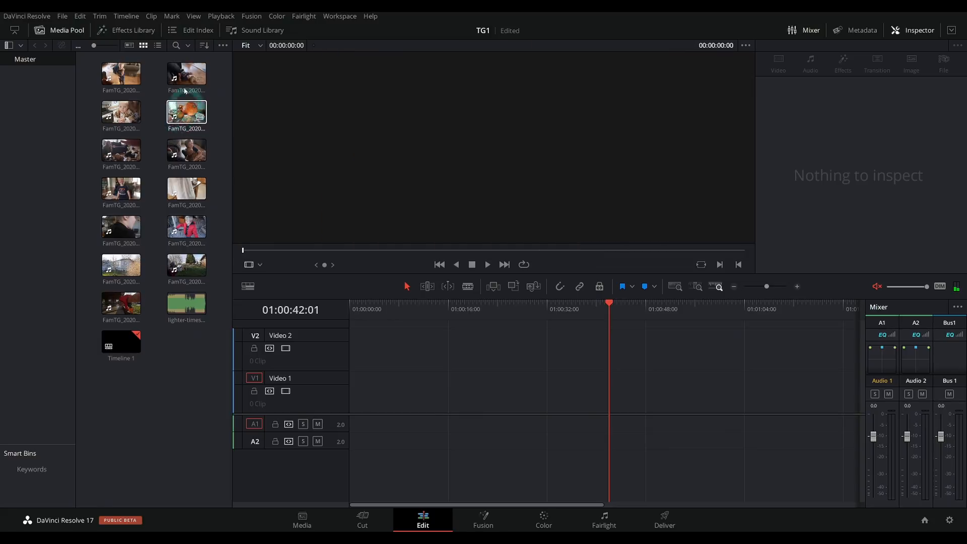
pyautogui.click(186, 73)
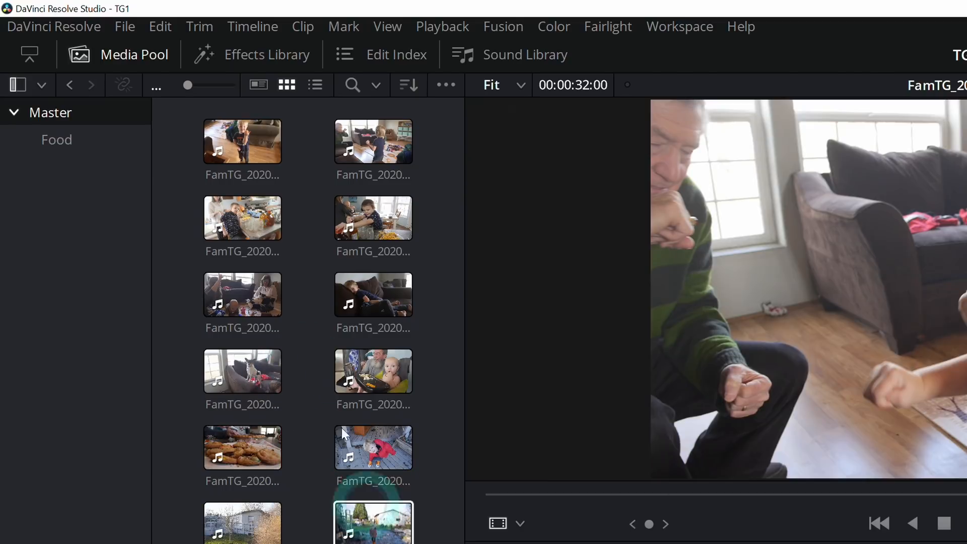
pyautogui.click(242, 448)
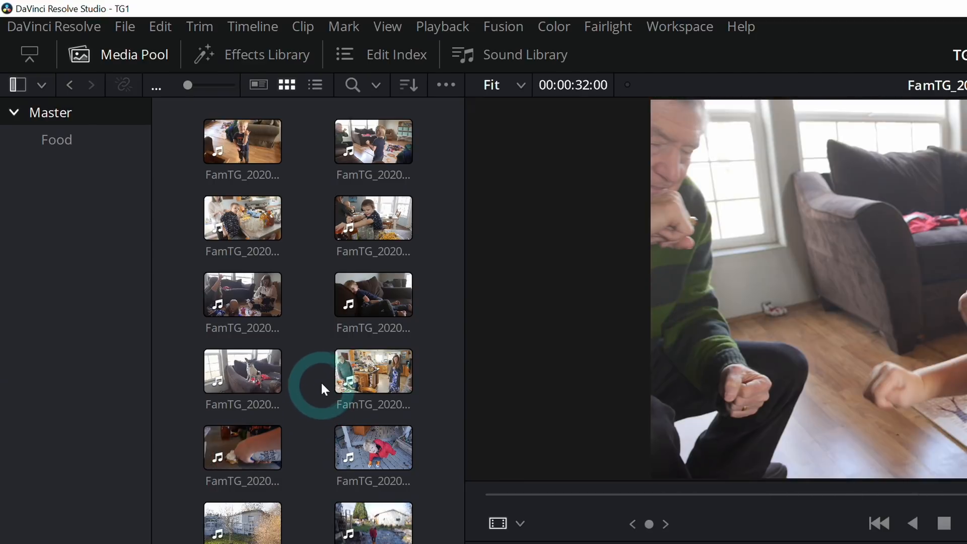
pyautogui.moveTo(316, 208)
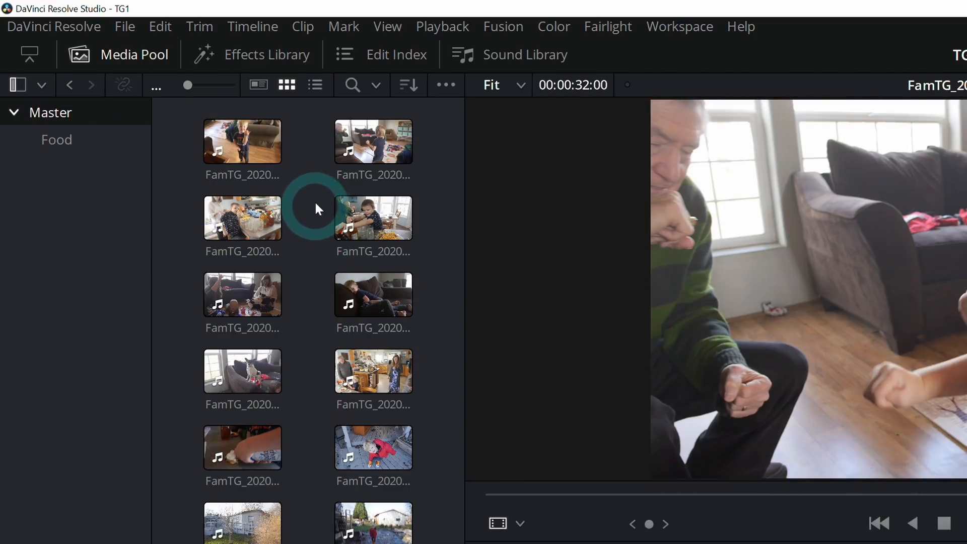
pyautogui.moveTo(307, 304)
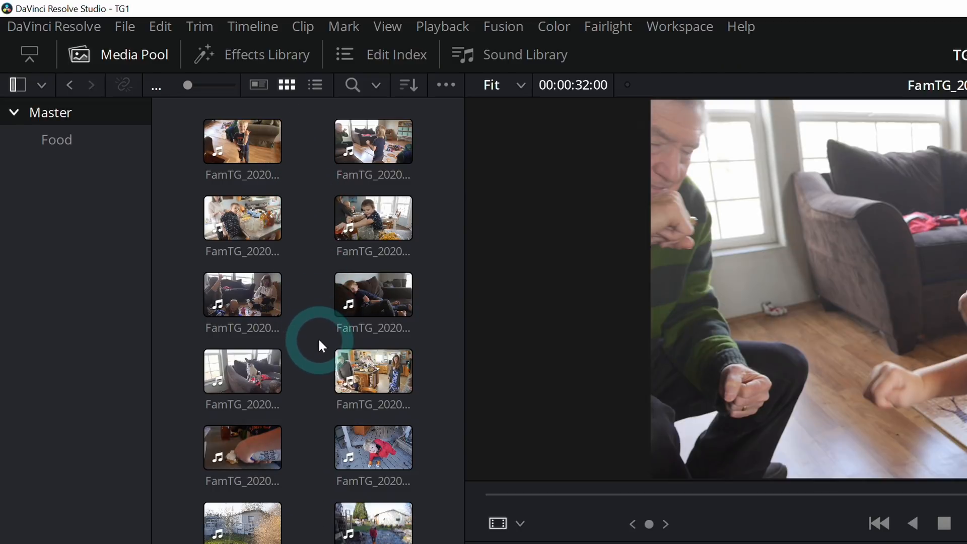
# Select FamTG_2020 (101).MOV and enter a food comment in the Inspector's File tab
pyautogui.click(241, 141)
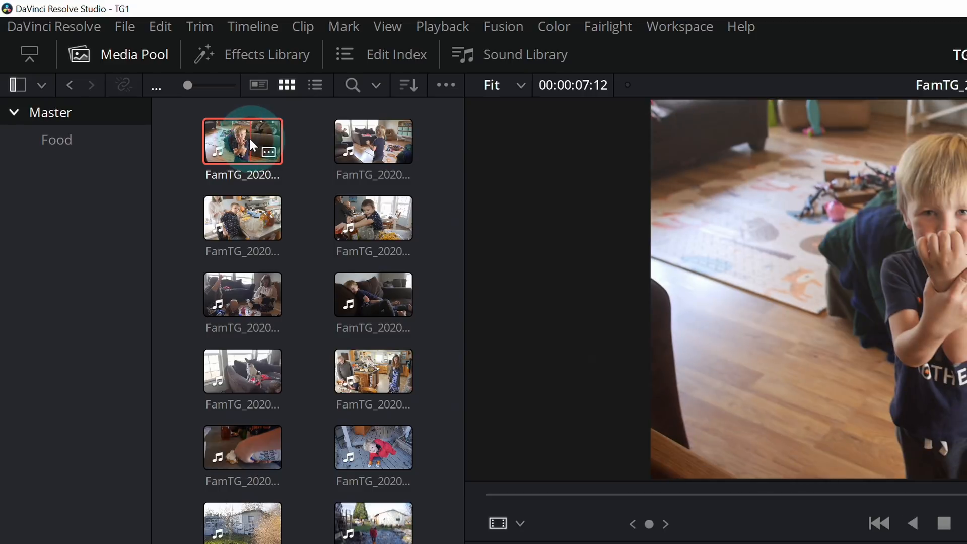
pyautogui.click(857, 55)
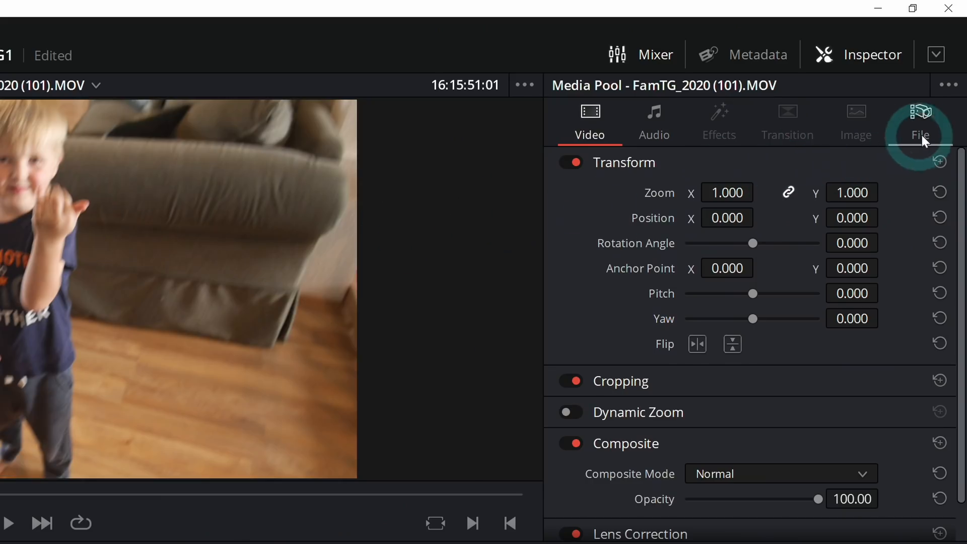
pyautogui.click(920, 121)
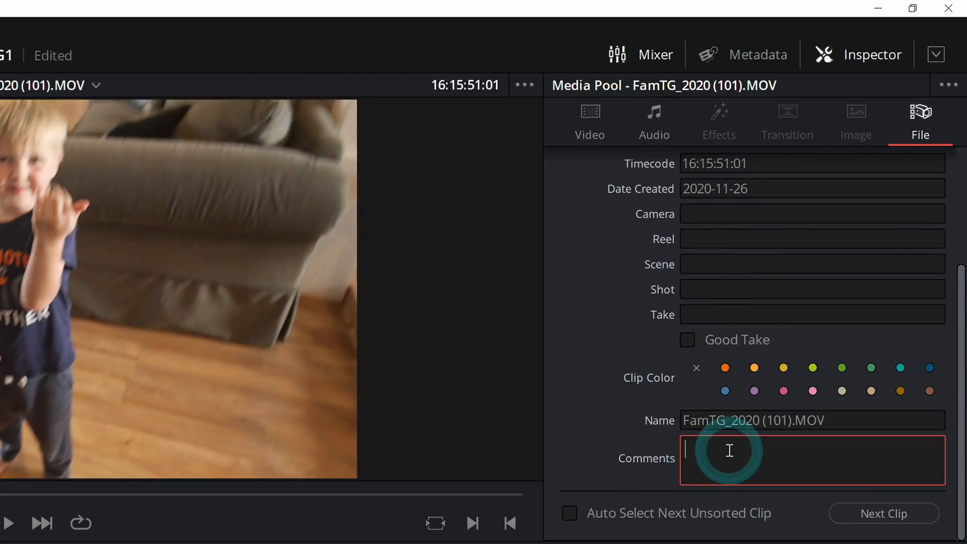
pyautogui.write('Foo')
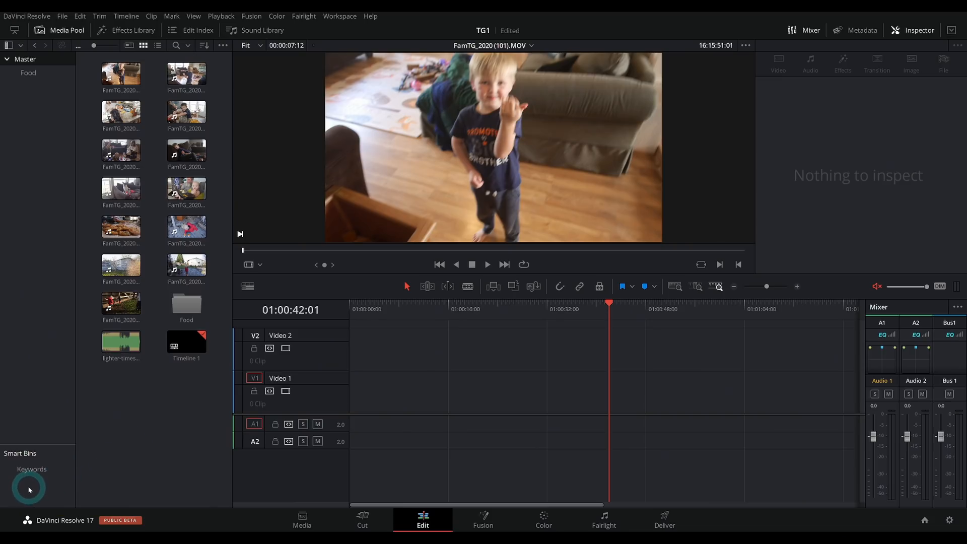
# Create Smart Bin 1 with the rule Comments contains 'food'
pyautogui.rightClick(28, 488)
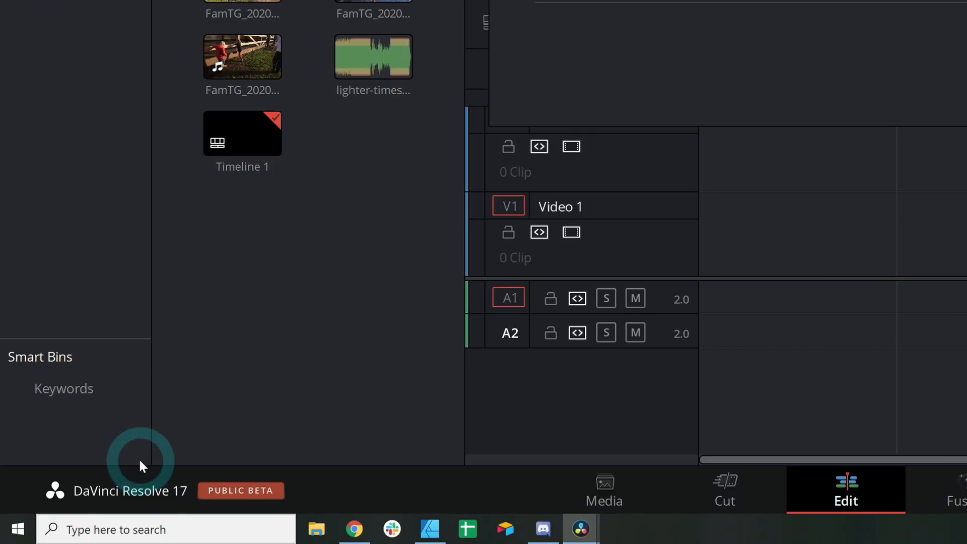
pyautogui.write('food')
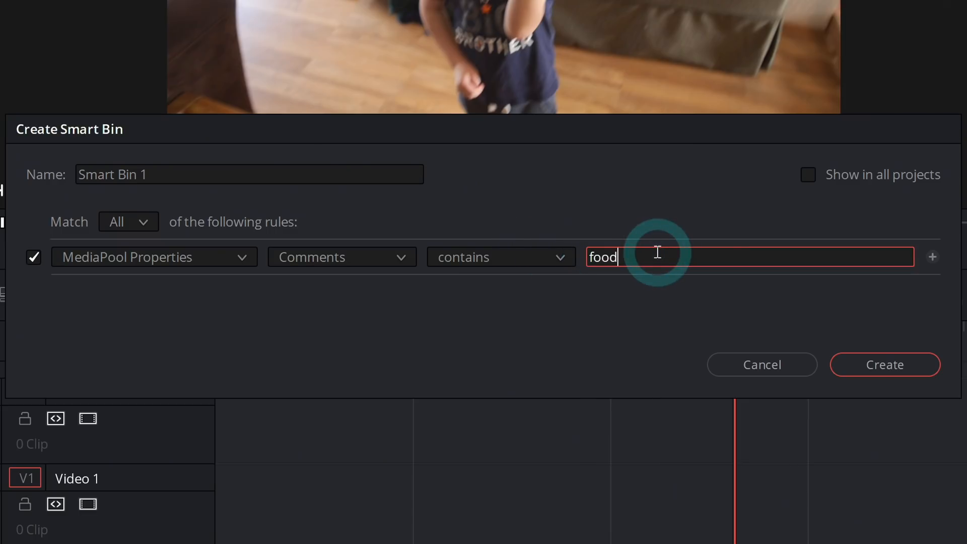
pyautogui.click(884, 364)
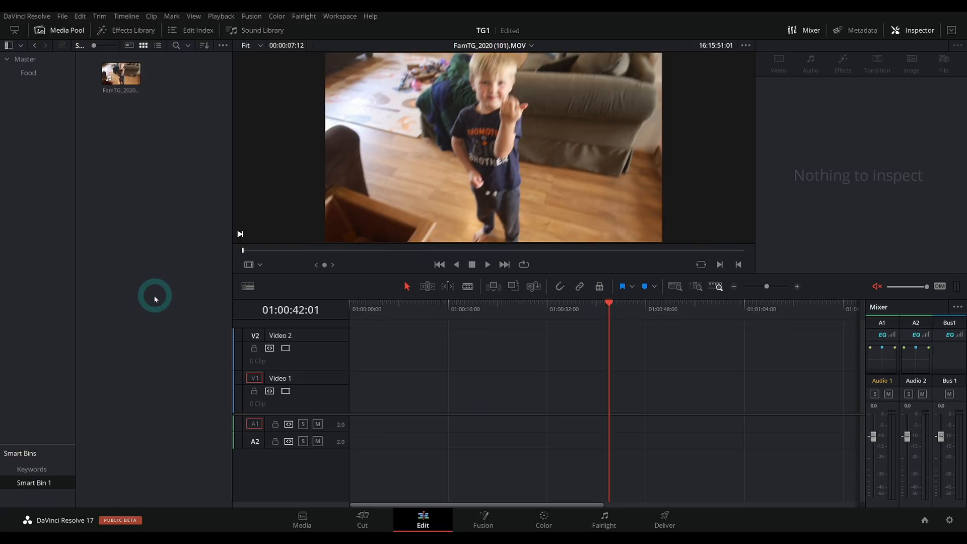
pyautogui.moveTo(179, 284)
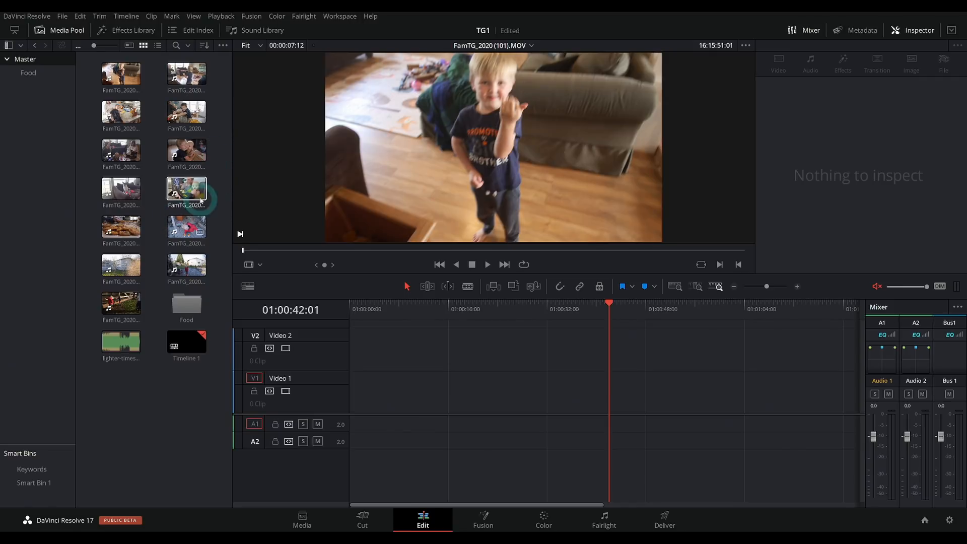
# Append all thirteen family clips to Timeline 1, zoom out, and park the playhead near 01:02:40
pyautogui.click(121, 72)
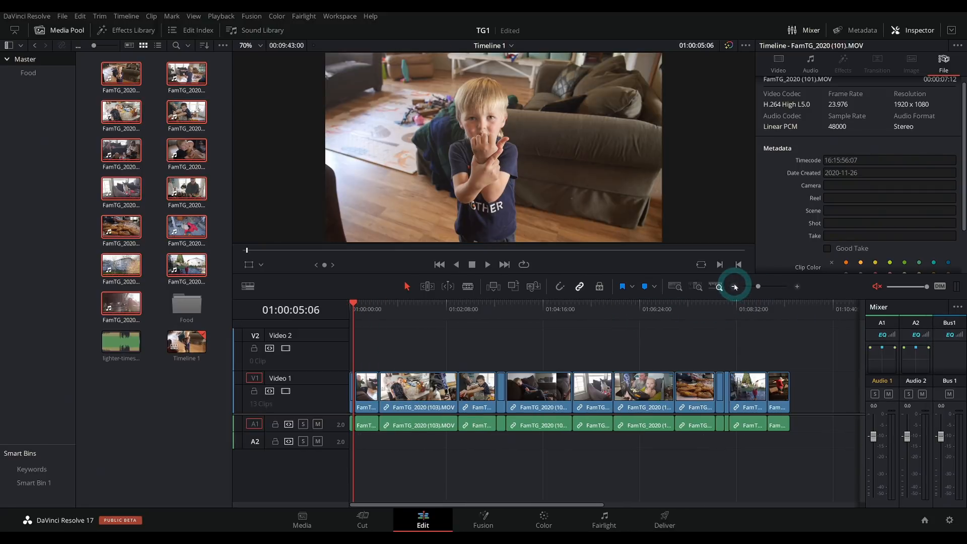
pyautogui.click(470, 309)
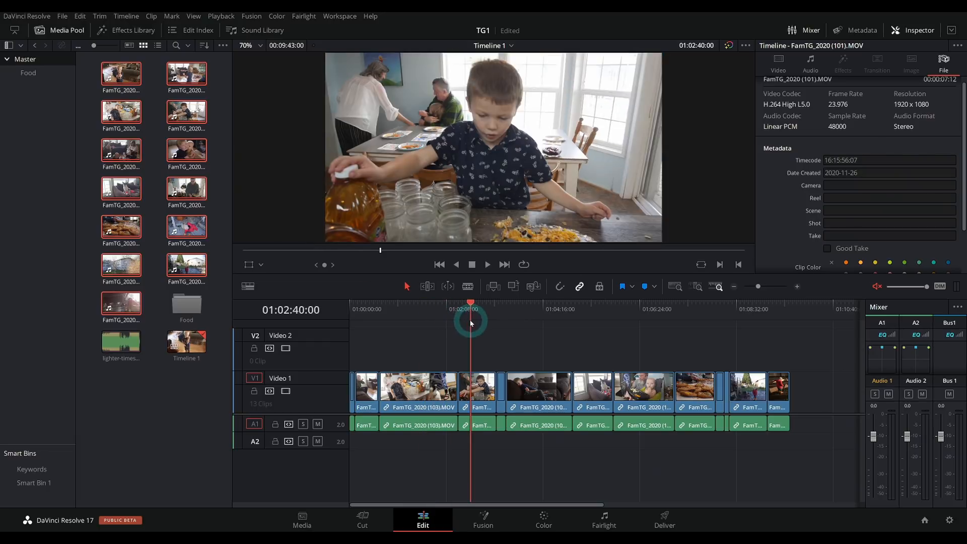
pyautogui.click(514, 302)
pyautogui.write('RAW')
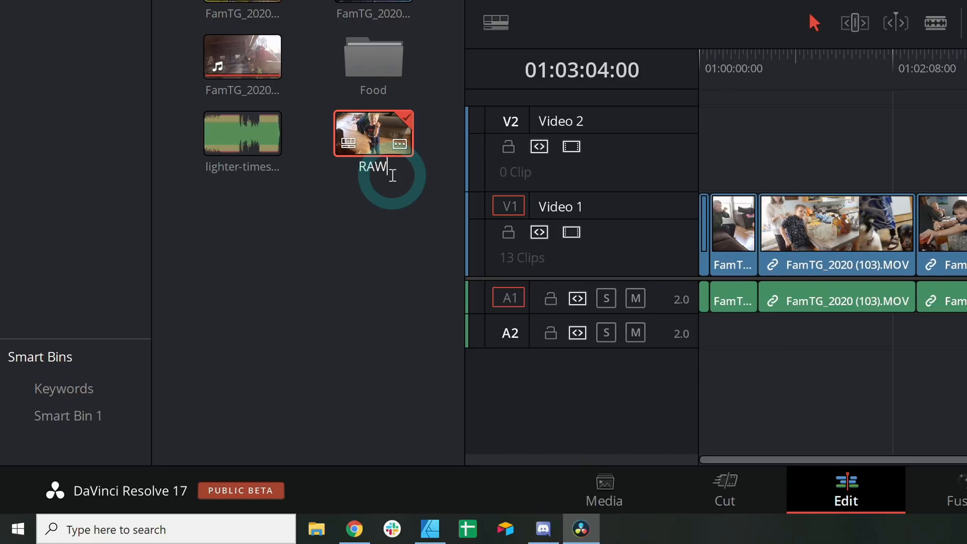
# Finish naming Timeline 1 RAWR and start a new empty timeline called EDIT
pyautogui.write('R')
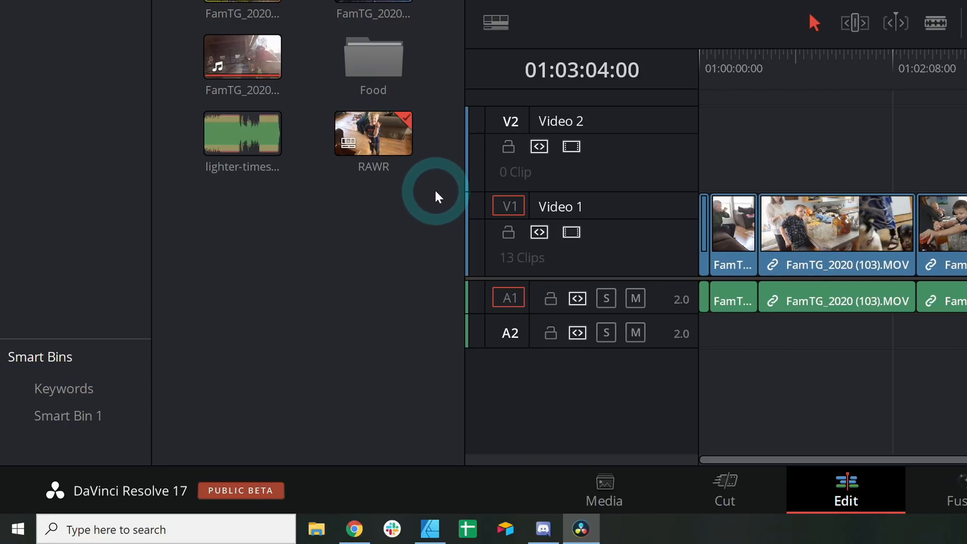
pyautogui.rightClick(373, 133)
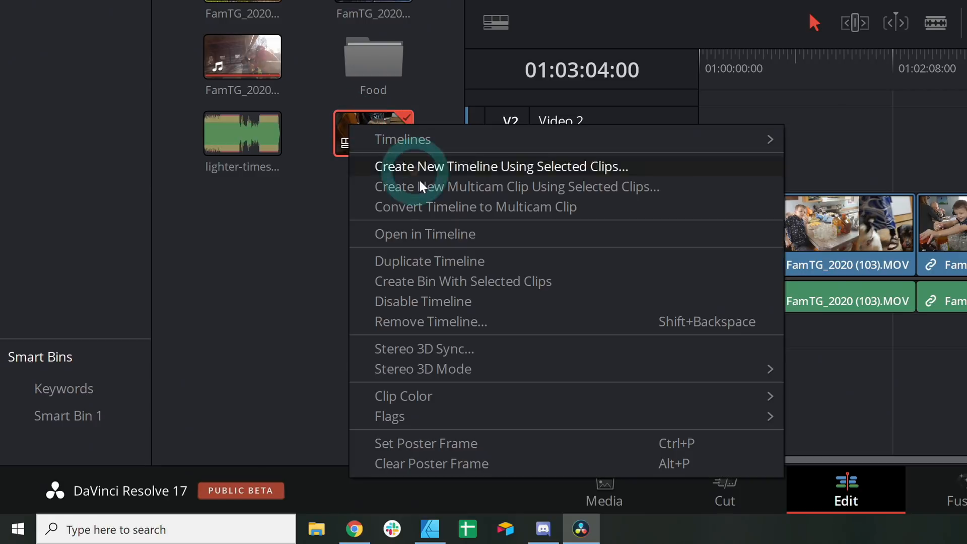
pyautogui.click(502, 166)
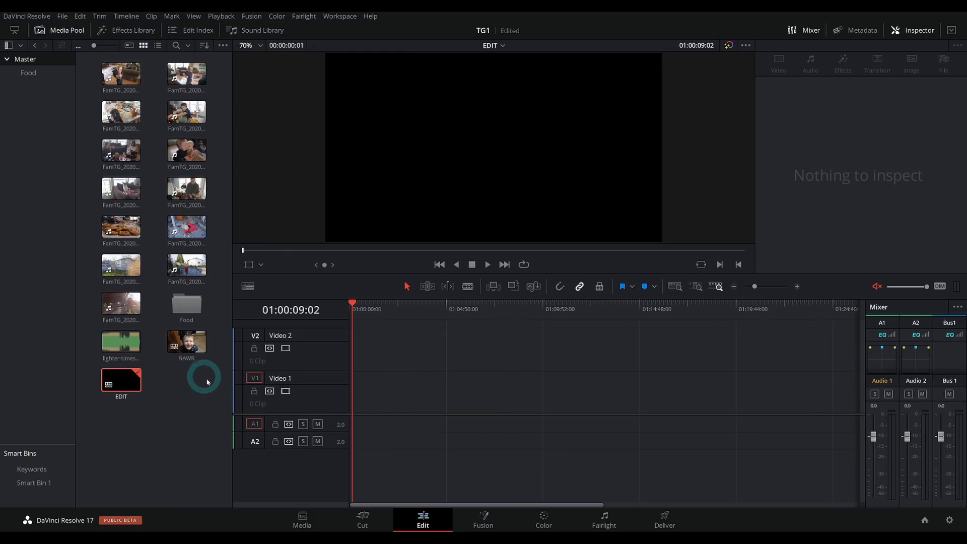
pyautogui.doubleClick(186, 341)
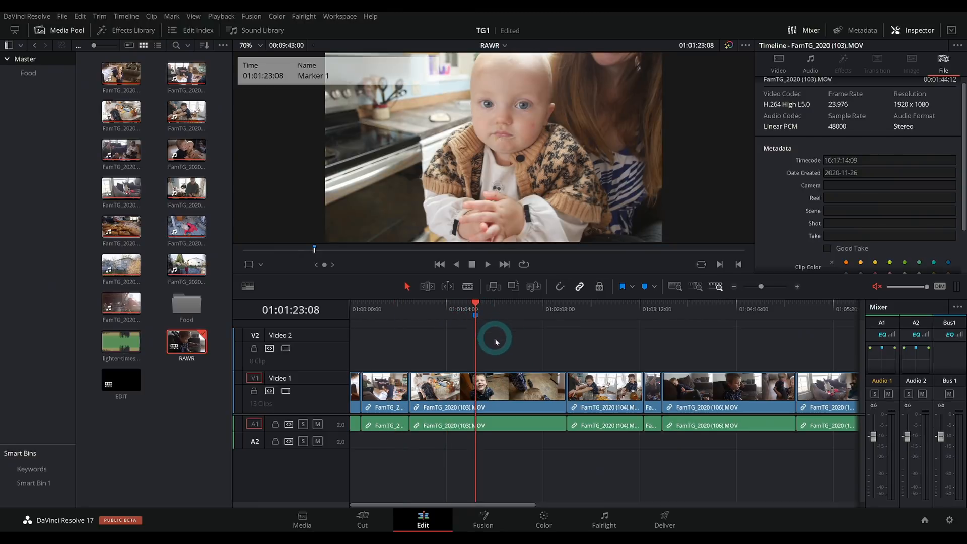
# Rename Marker 1 to 'Nice baby shot'
pyautogui.doubleClick(475, 302)
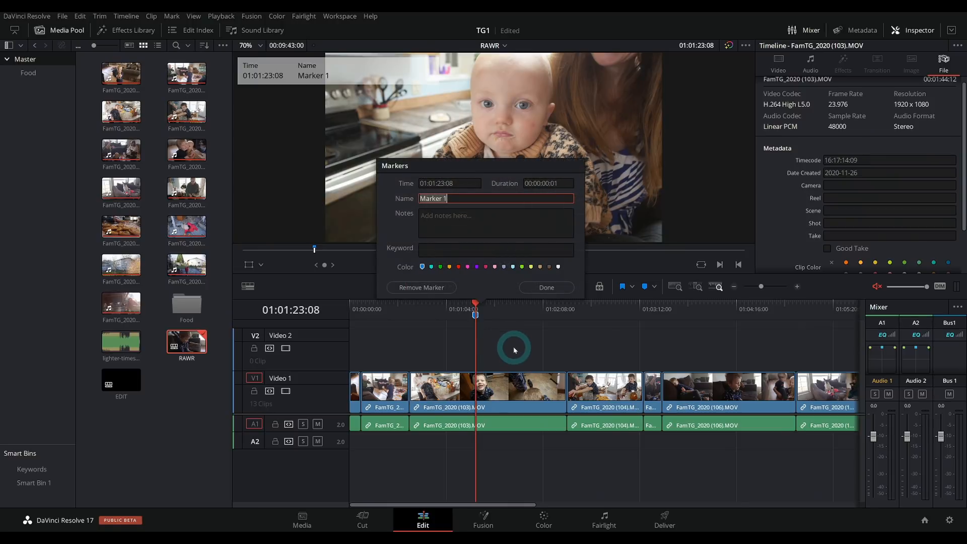
pyautogui.write('Nice baby shot')
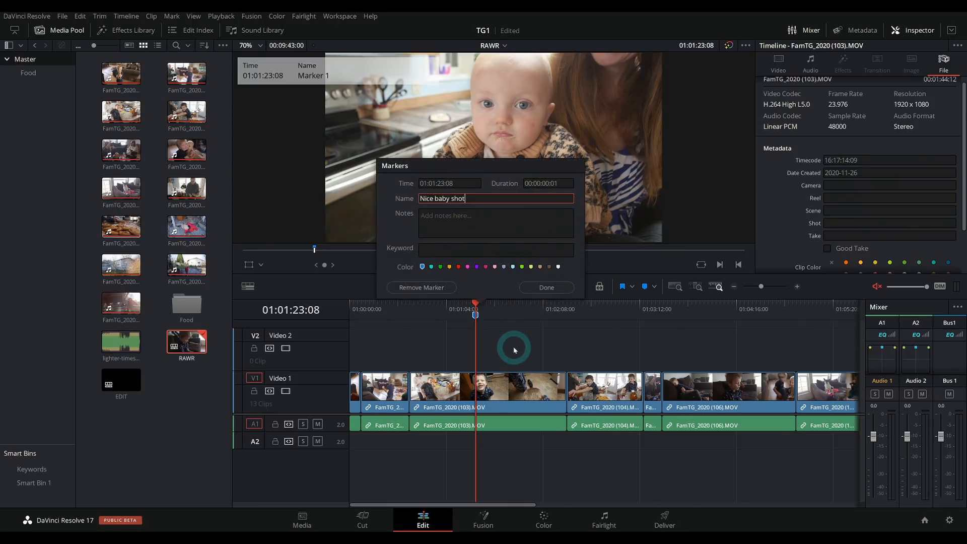
pyautogui.click(545, 288)
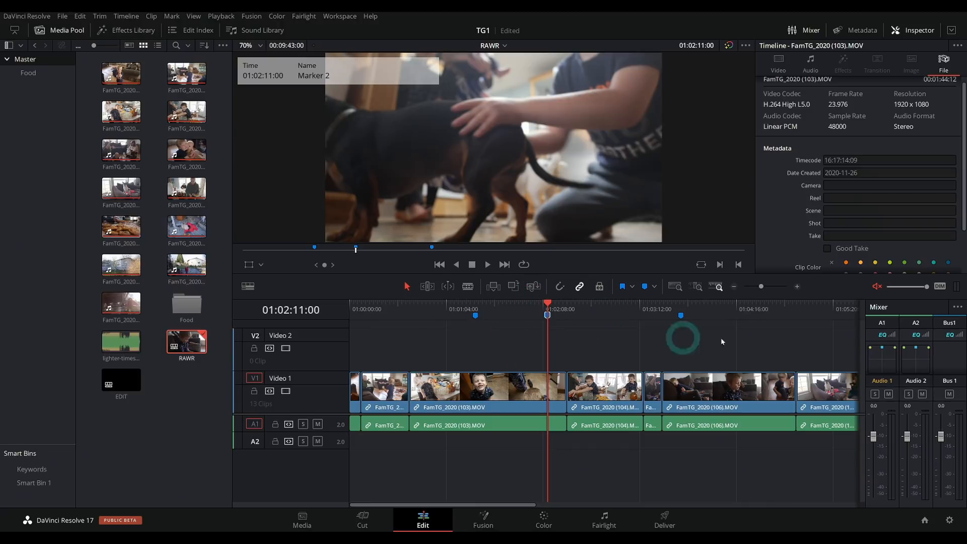
# Scroll to the dinner-table footage and play from Marker 5 at 01:07:35
pyautogui.hscroll(3)
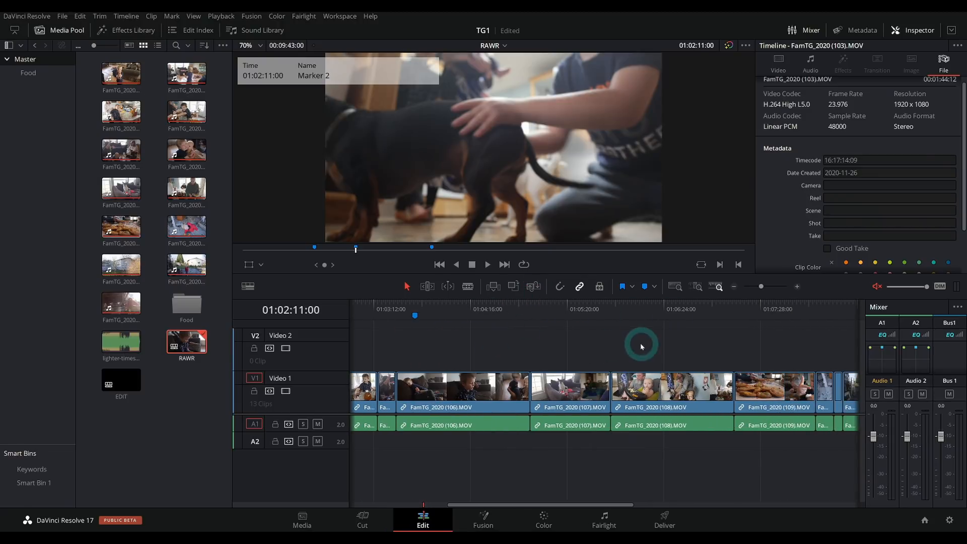
pyautogui.hscroll(3)
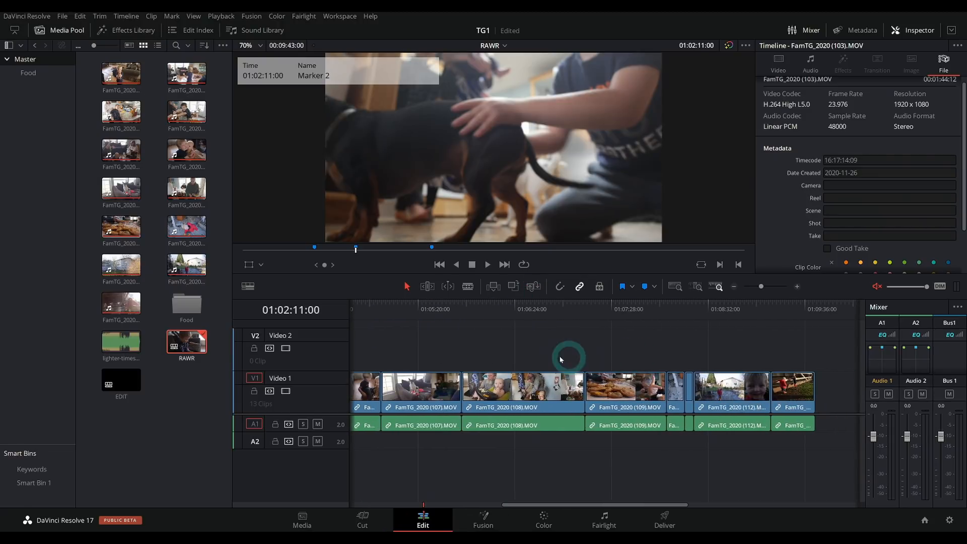
pyautogui.click(562, 308)
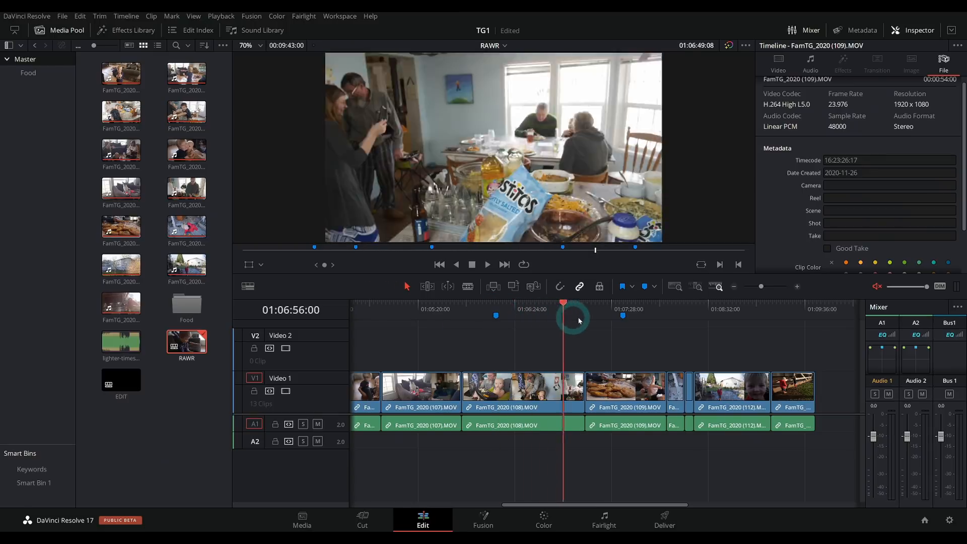
pyautogui.click(623, 309)
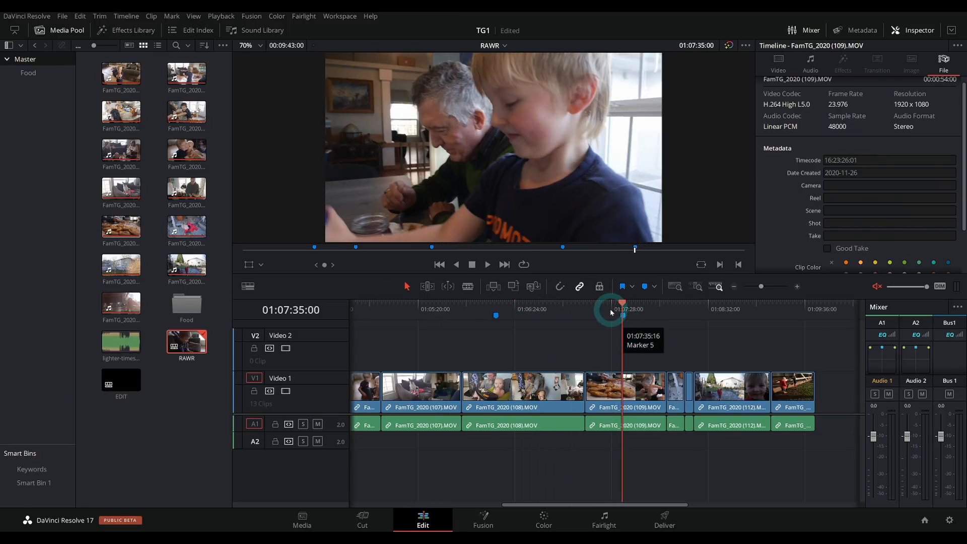
pyautogui.click(634, 308)
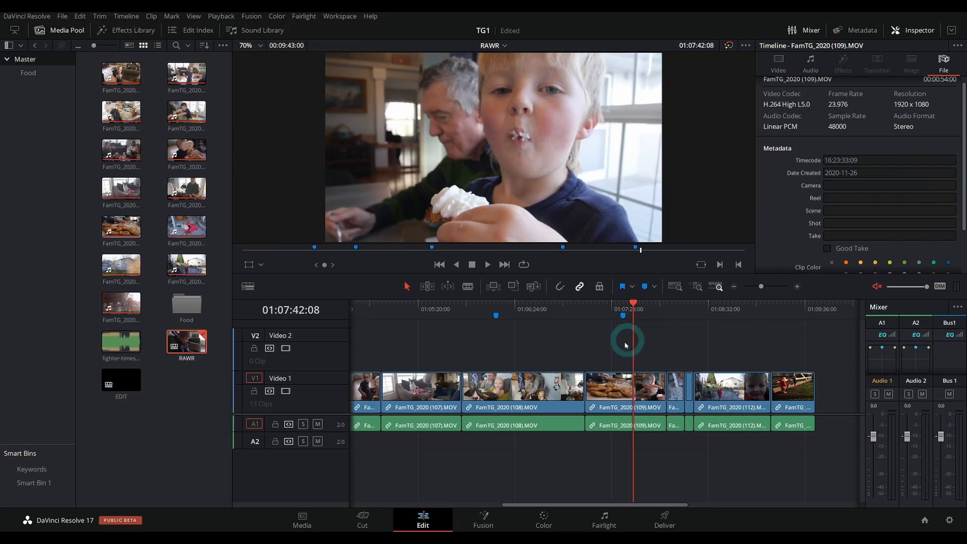
pyautogui.moveTo(599, 333)
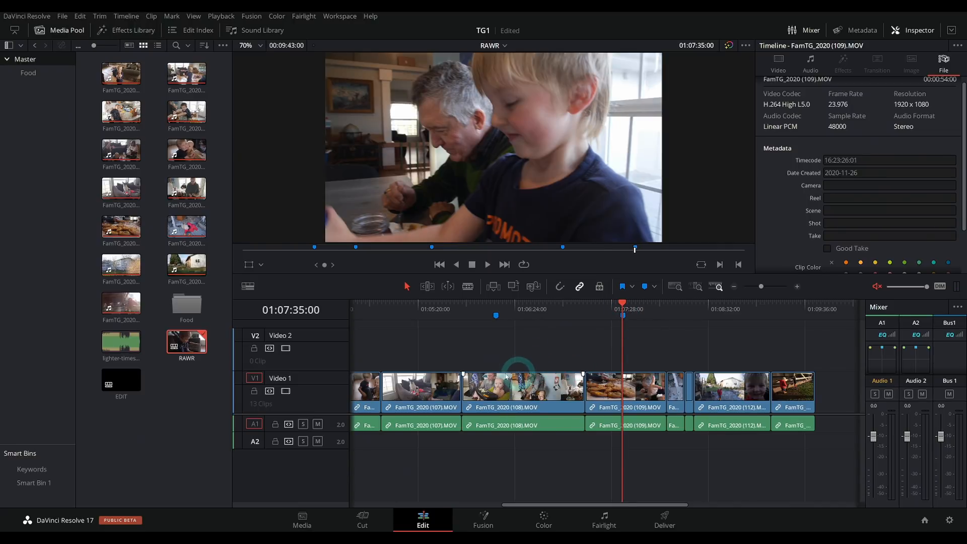
# Add an Adjustment Clip from the Effects toolbox above FamTG_2020 (108).MOV at Marker 4
pyautogui.click(126, 30)
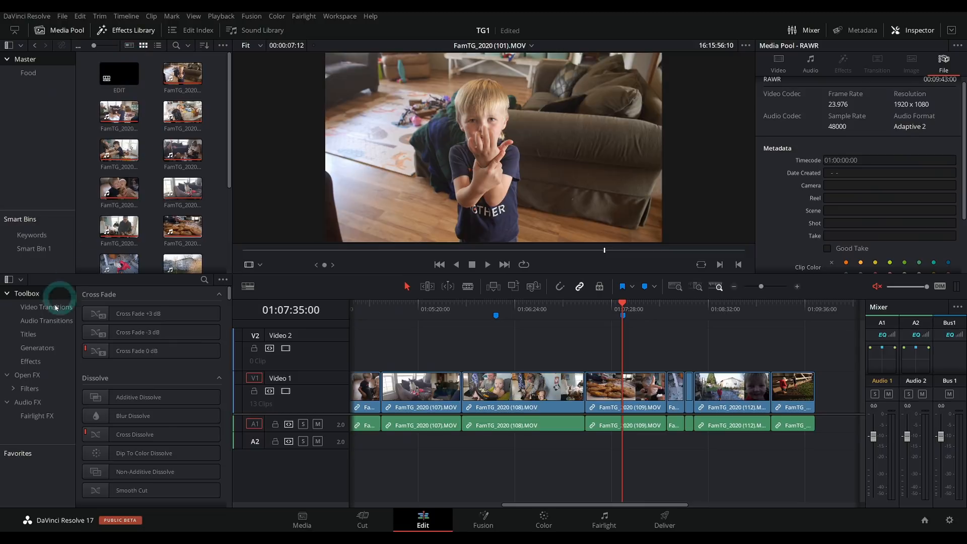
pyautogui.click(30, 360)
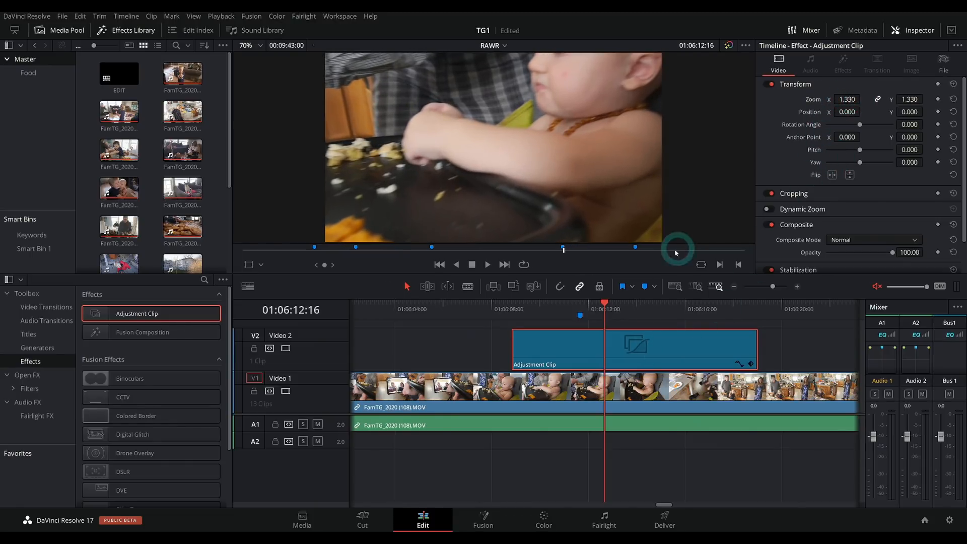
pyautogui.moveTo(578, 315)
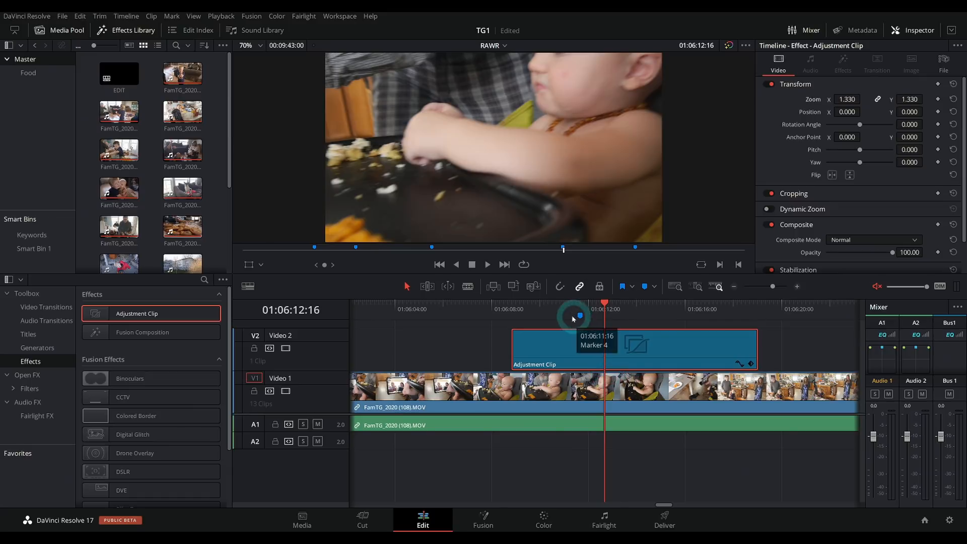
pyautogui.moveTo(605, 314); pyautogui.dragTo(582, 314)
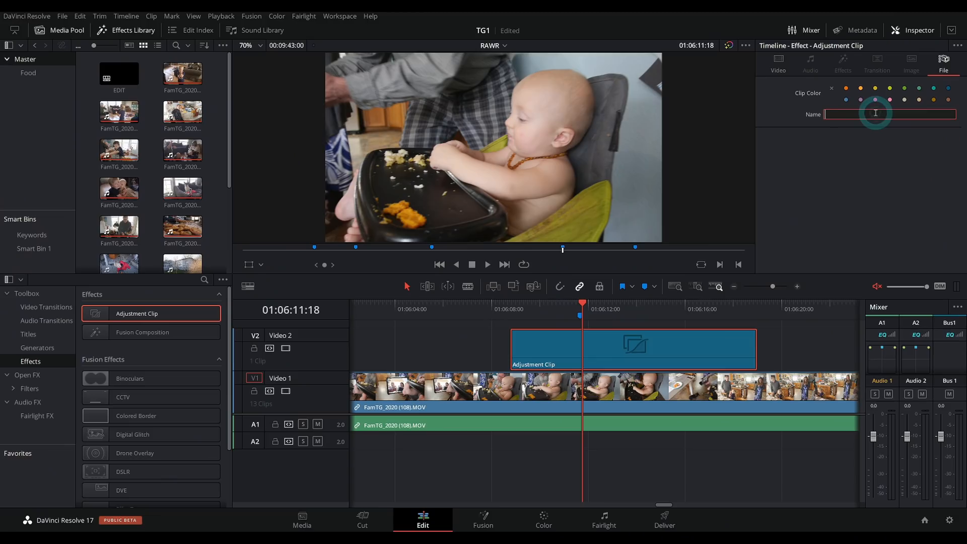
# Enter 'GOOD BABY SHOT' as the adjustment clip's name
pyautogui.write('GOOD BABY SHOT')
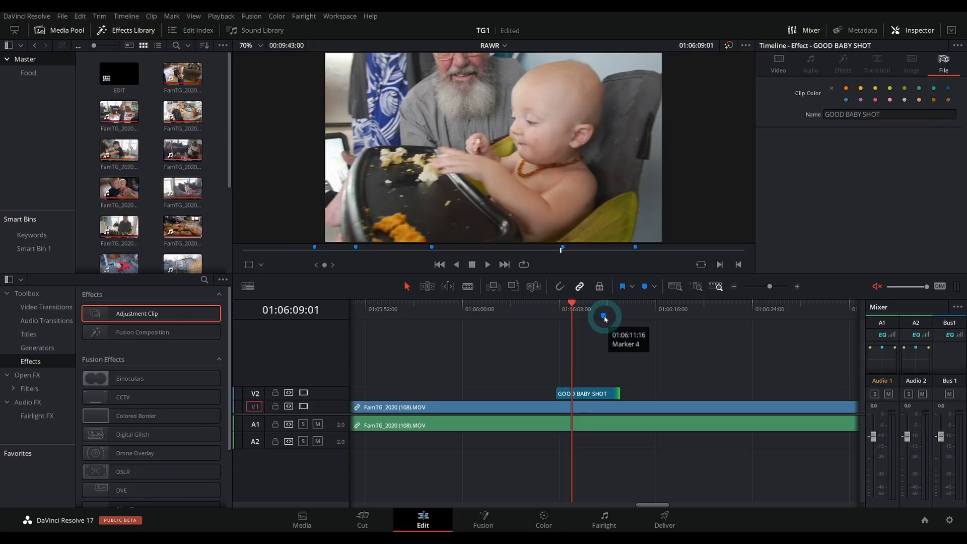
# Extend Marker 4 to 7 seconds 16 frames over the note clip, named GOOD BABY SHOT
pyautogui.moveTo(603, 317); pyautogui.dragTo(560, 316)
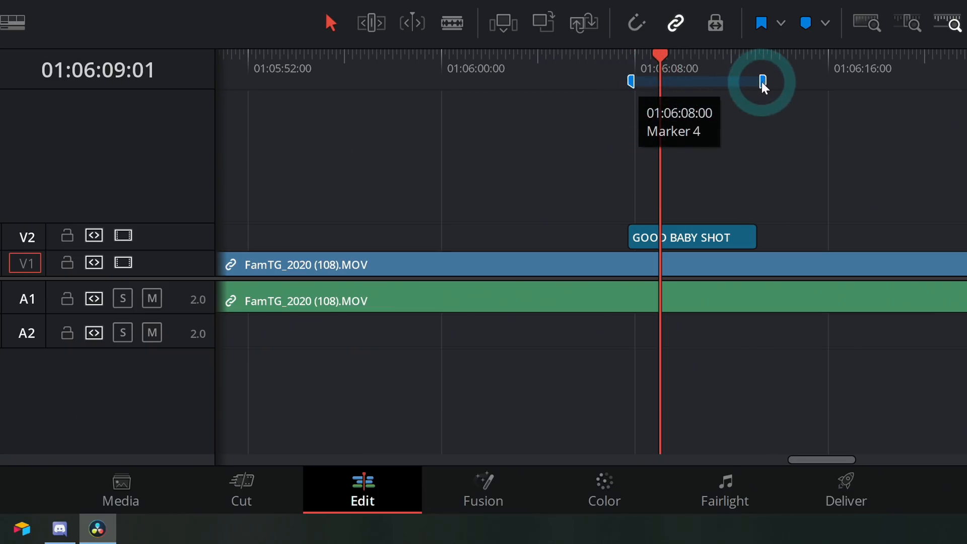
pyautogui.moveTo(761, 80); pyautogui.dragTo(632, 81)
pyautogui.write('GOOD BABY SHOT')
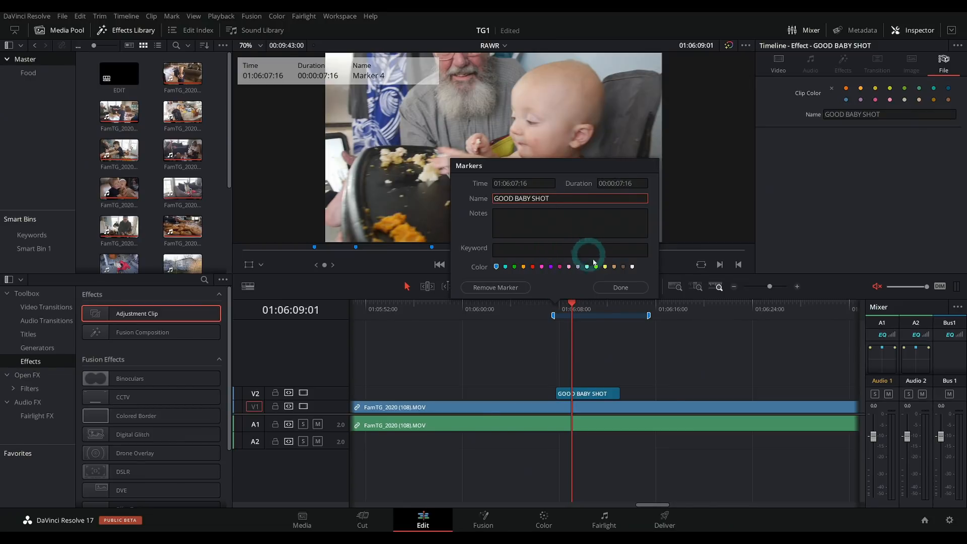
pyautogui.click(619, 287)
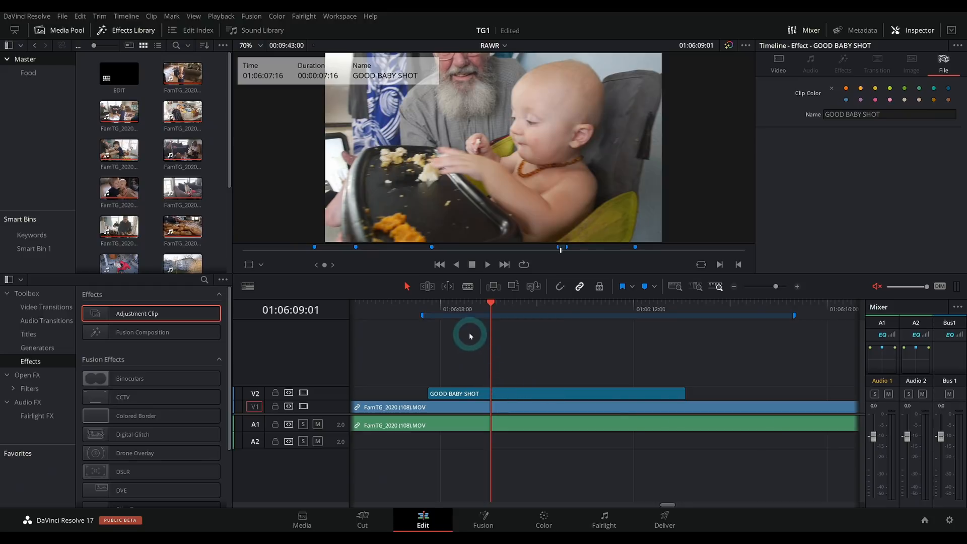
pyautogui.moveTo(549, 321)
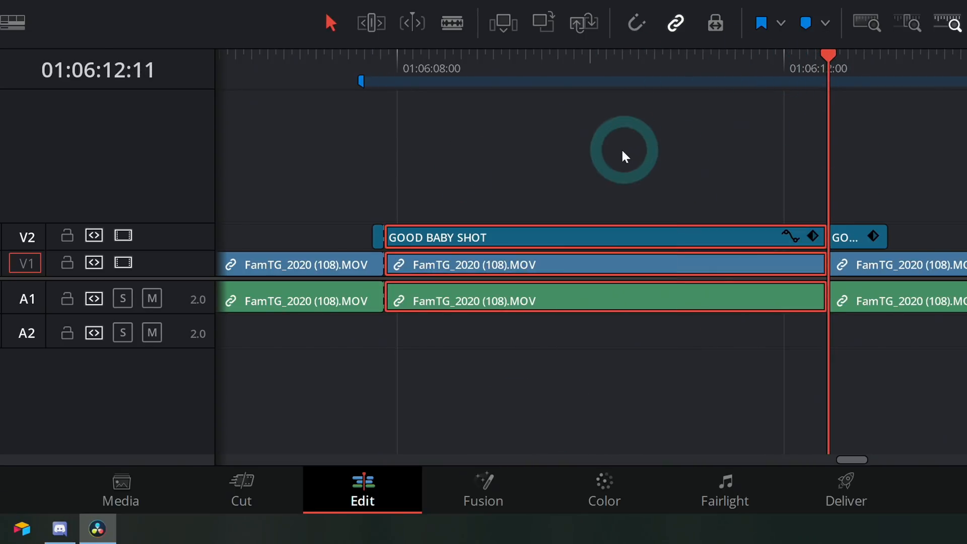
pyautogui.moveTo(618, 186)
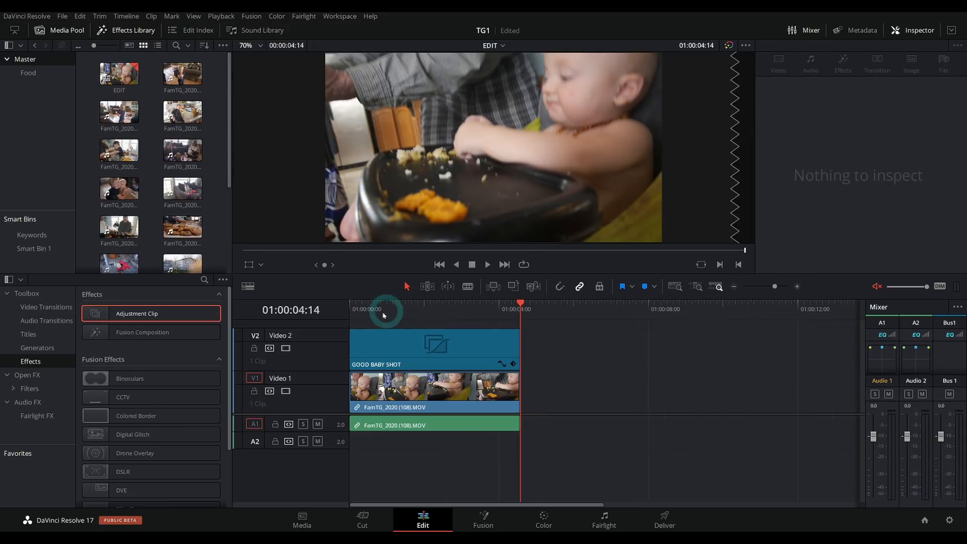
# Paste the GOOD BABY SHOT clip and its footage into EDIT, coloured green
pyautogui.click(434, 349)
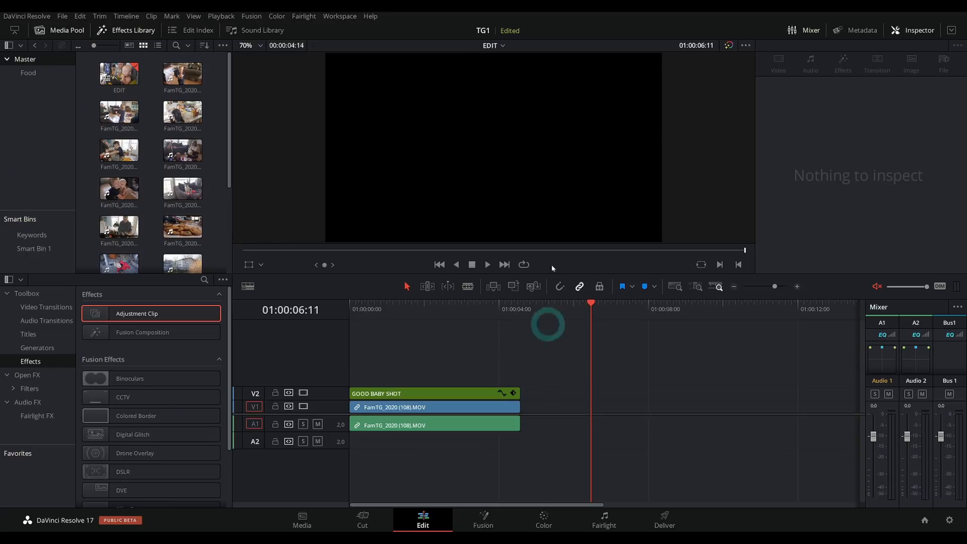
pyautogui.moveTo(551, 376)
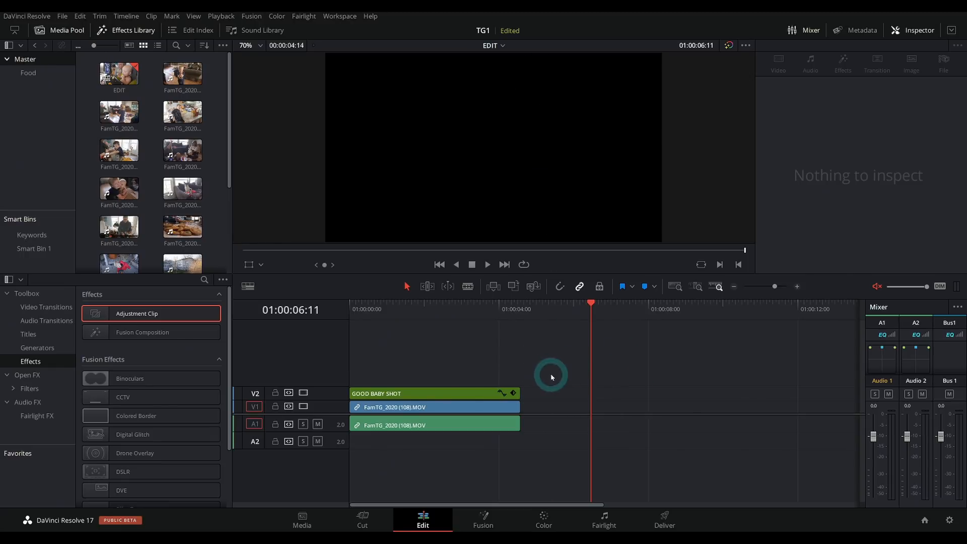
pyautogui.moveTo(530, 385)
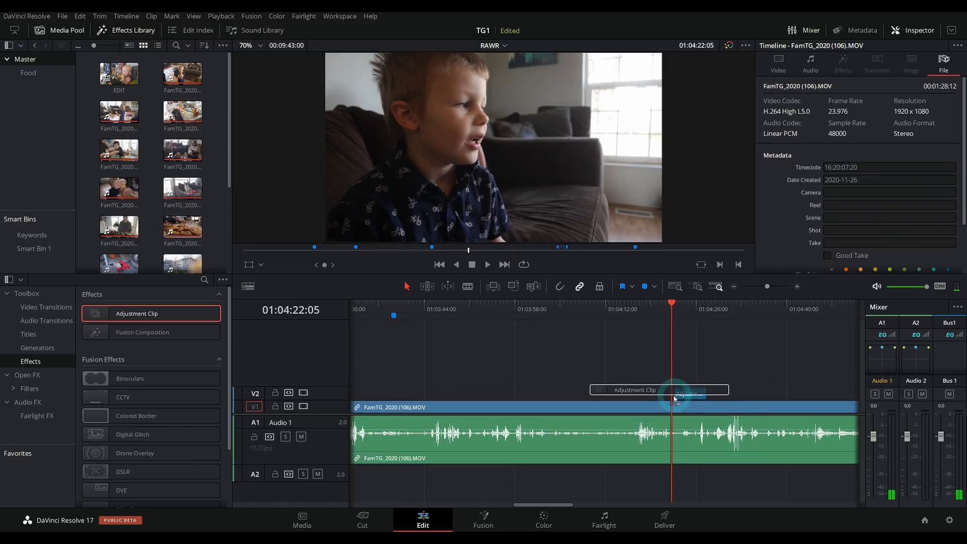
# Name the adjustment clip 'Thankful for friends', link it to FamTG_2020 (106).MOV, and slide it earlier
pyautogui.click(657, 389)
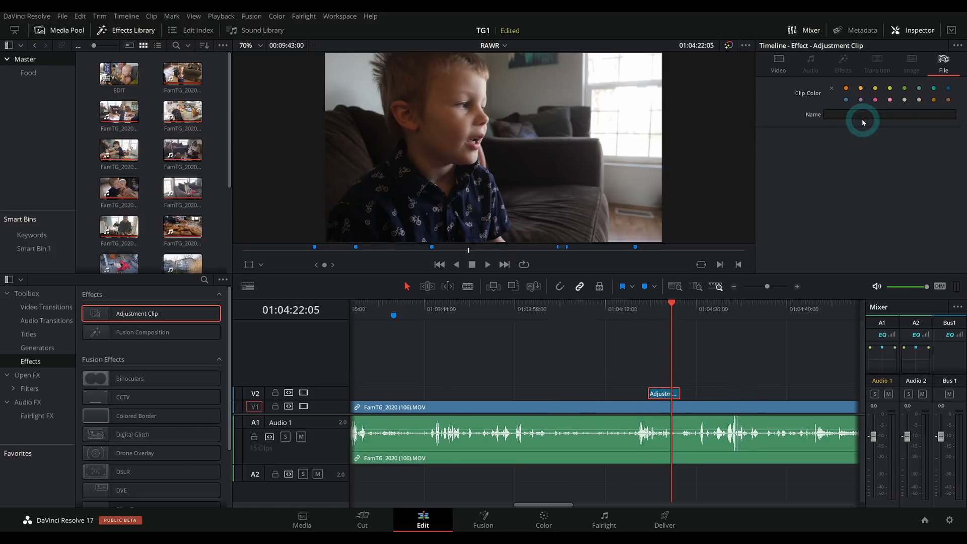
pyautogui.write('Thankful for friends')
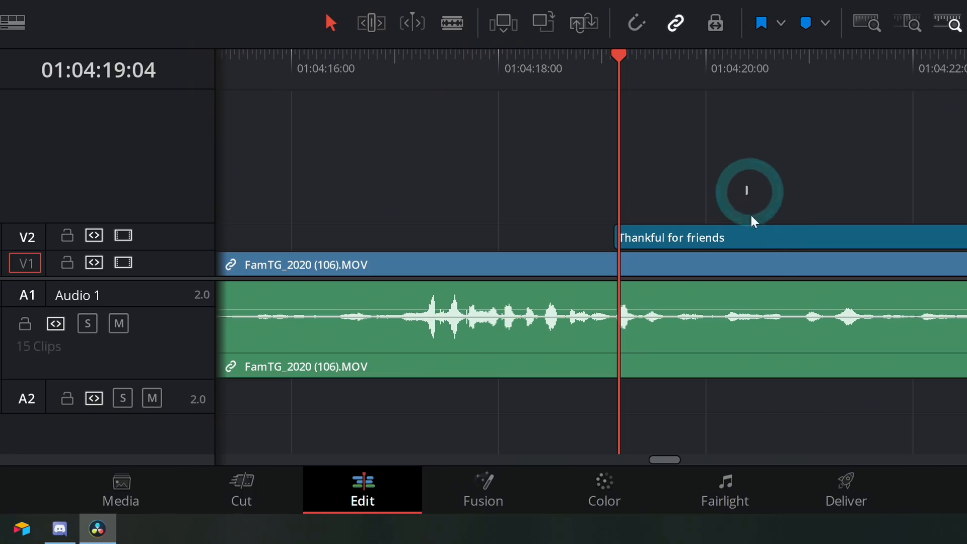
pyautogui.click(765, 247)
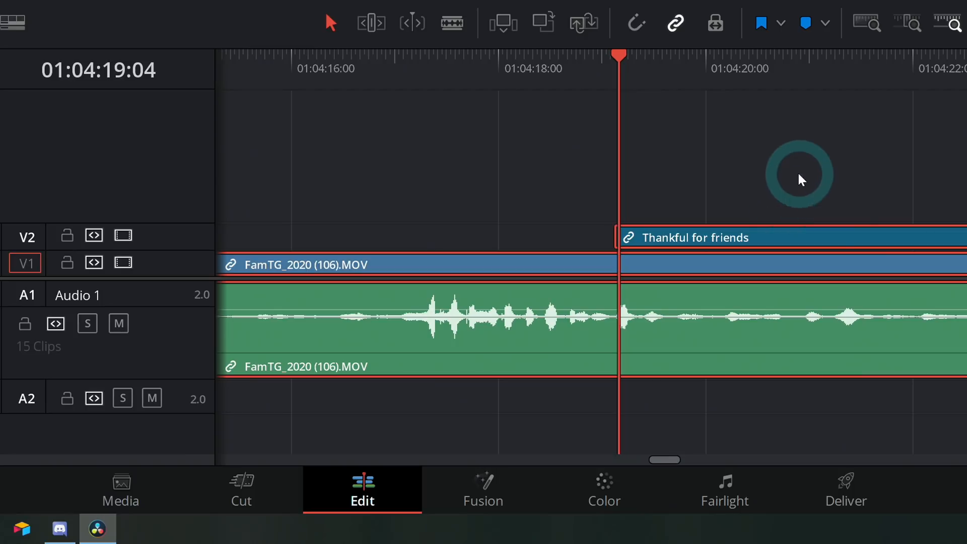
pyautogui.moveTo(802, 178); pyautogui.dragTo(638, 256)
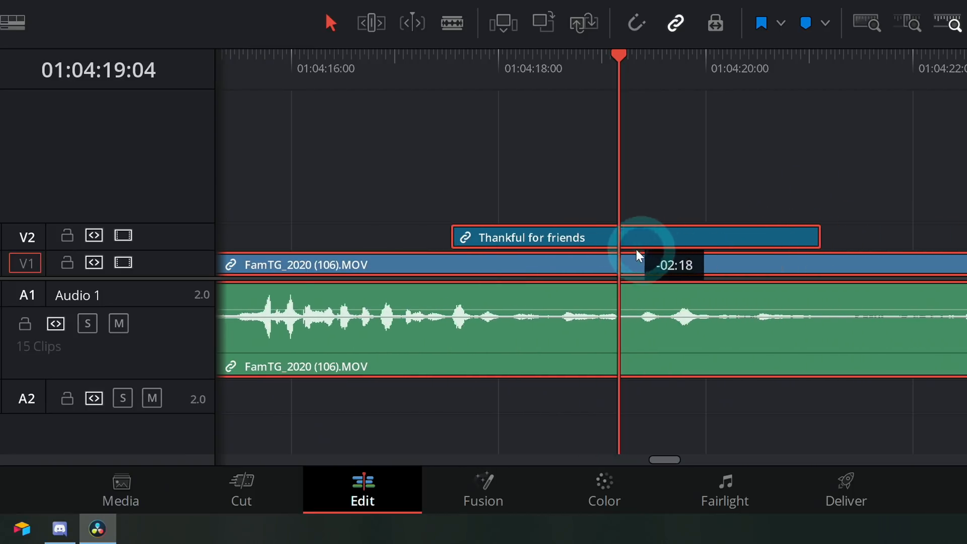